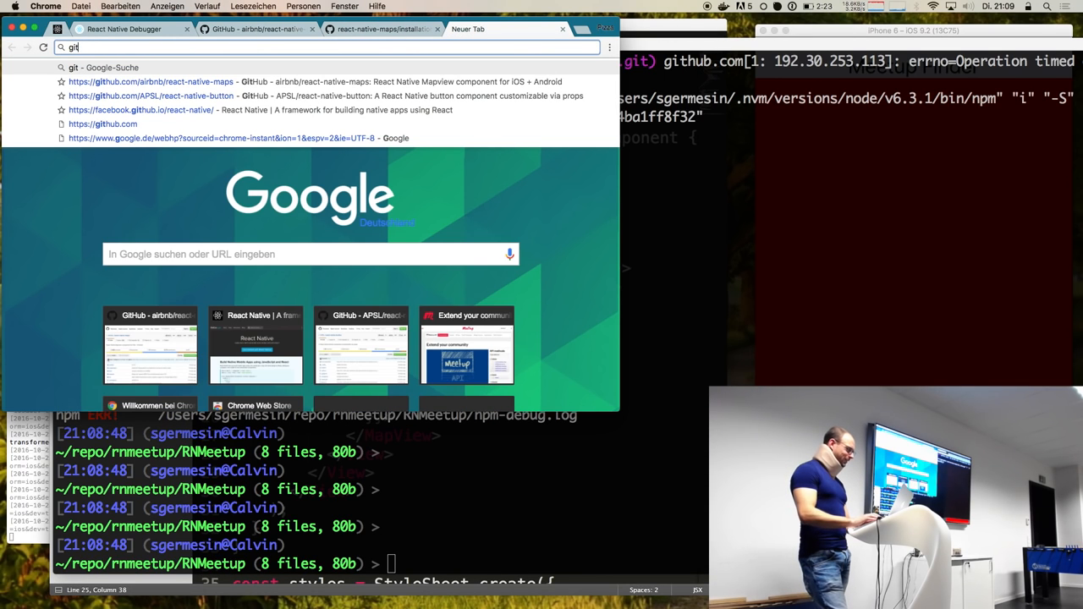
# - Load github.com/airbnb/react-native-maps from the address bar's 'git' autocomplete suggestion
pyautogui.click(150, 81)
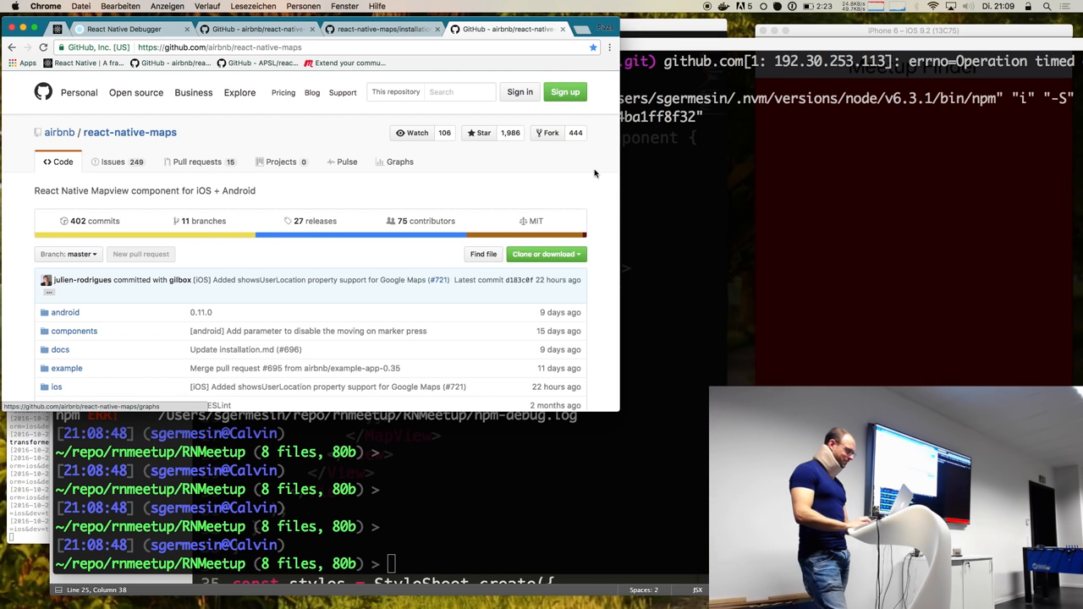
pyautogui.moveTo(648, 178)
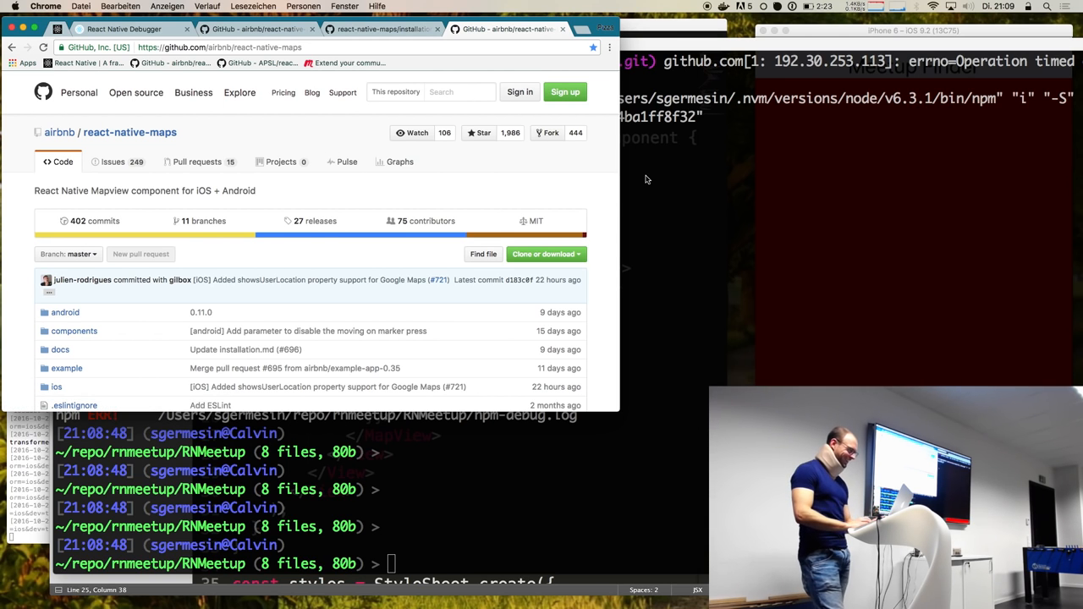